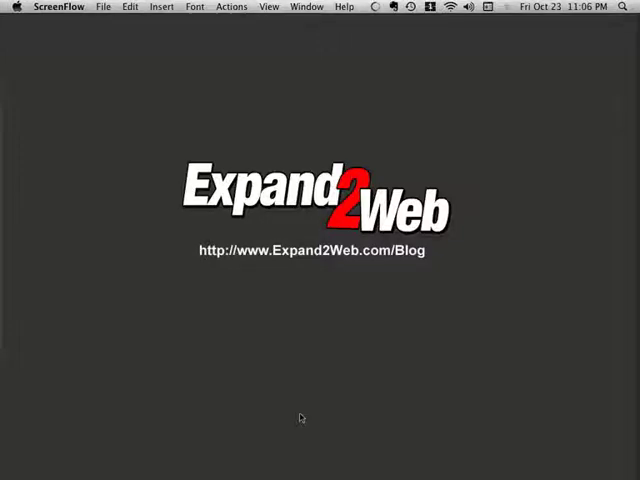
mouse_move(294, 416)
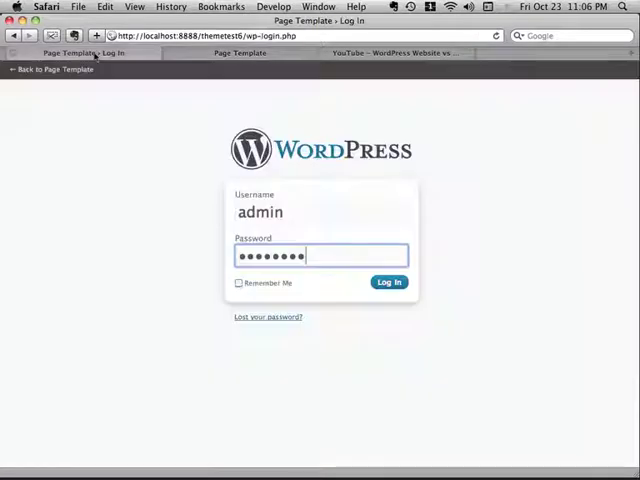
- Log in to the admin, add a new page and title it 'Welcome!'
left_click(388, 282)
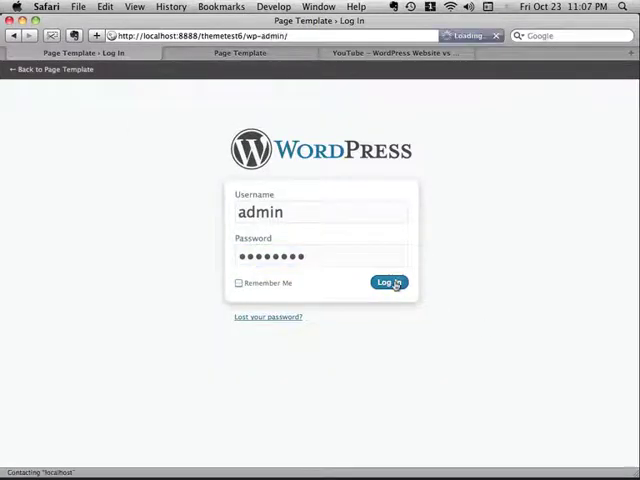
left_click(388, 282)
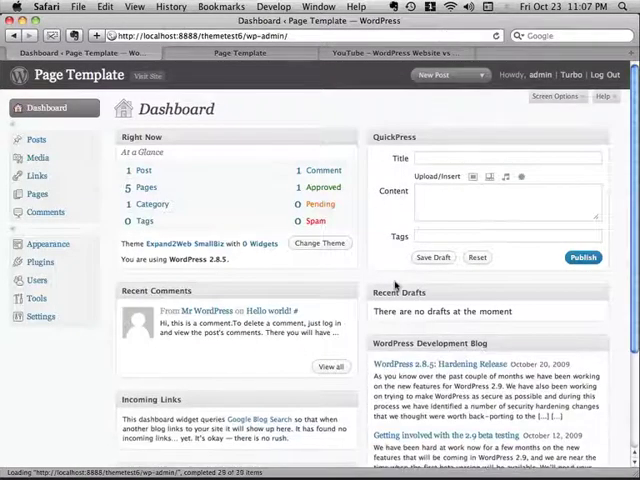
left_click(36, 194)
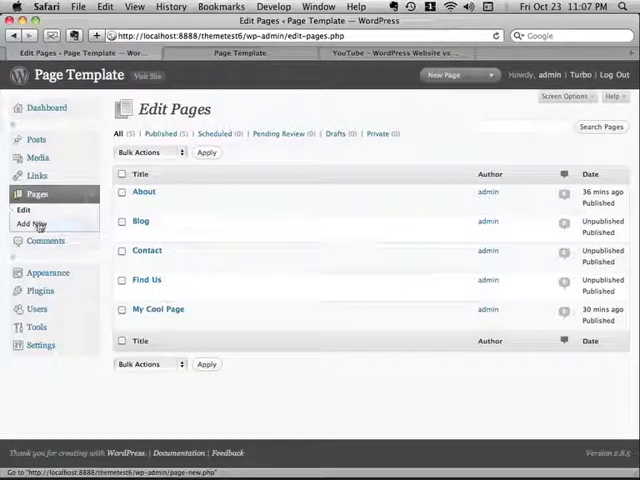
left_click(32, 224)
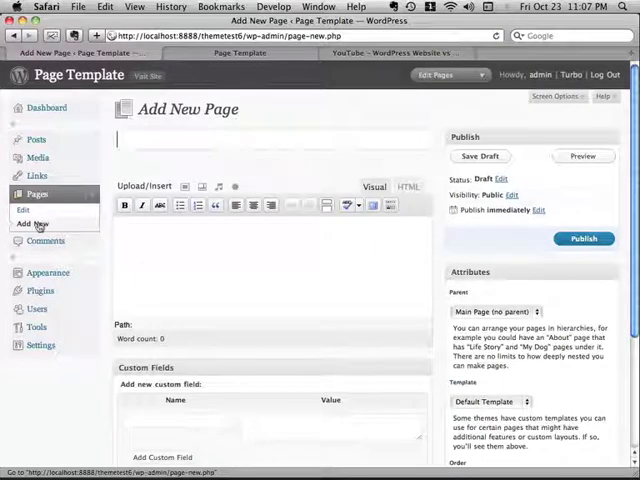
type("Welcm")
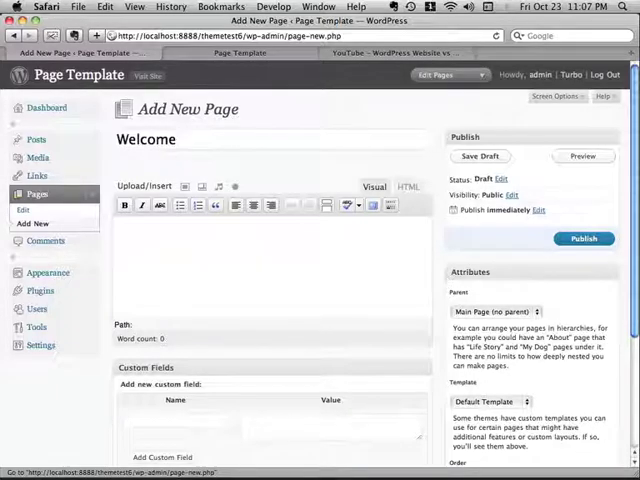
type("!")
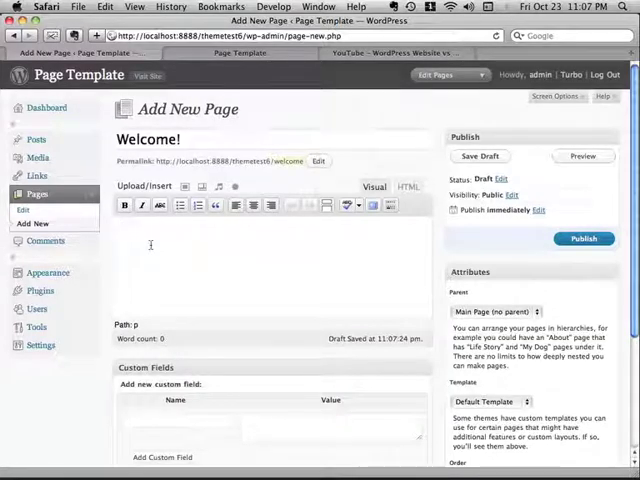
left_click(408, 188)
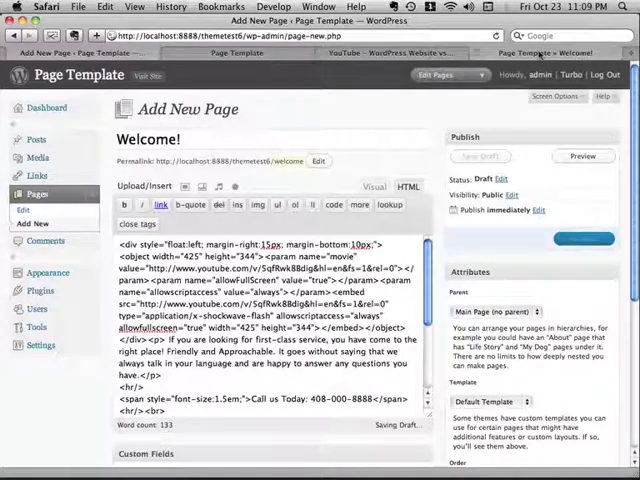
- Preview the page, shrink the 'Call us Today' span font-size, and preview the smaller result
left_click(584, 156)
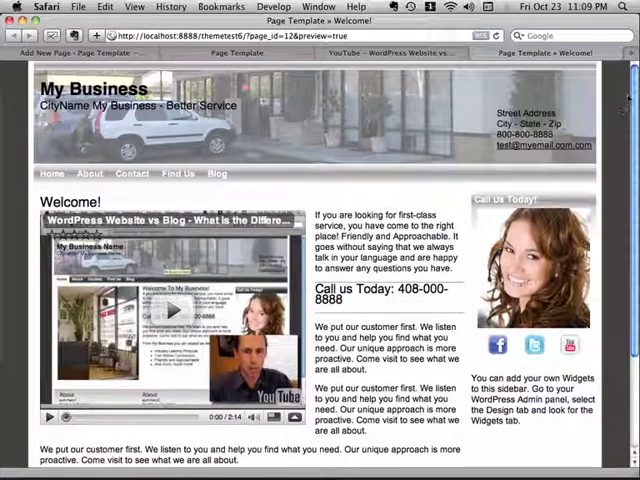
scroll("down", 3)
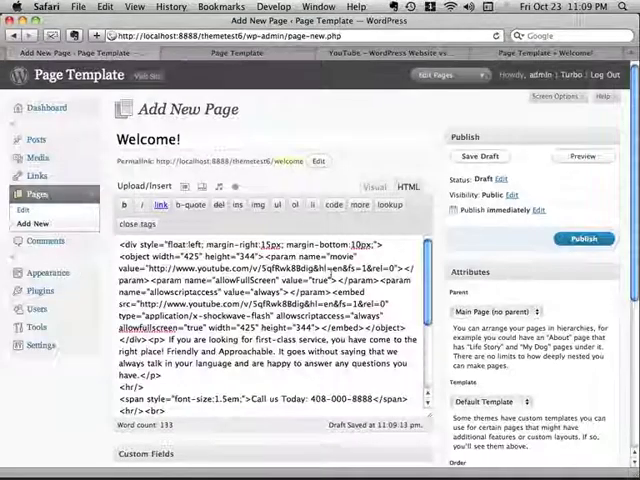
scroll("down", 3)
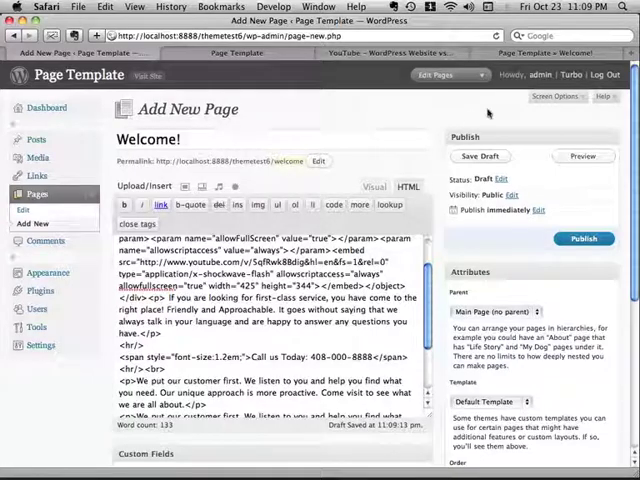
left_click(584, 156)
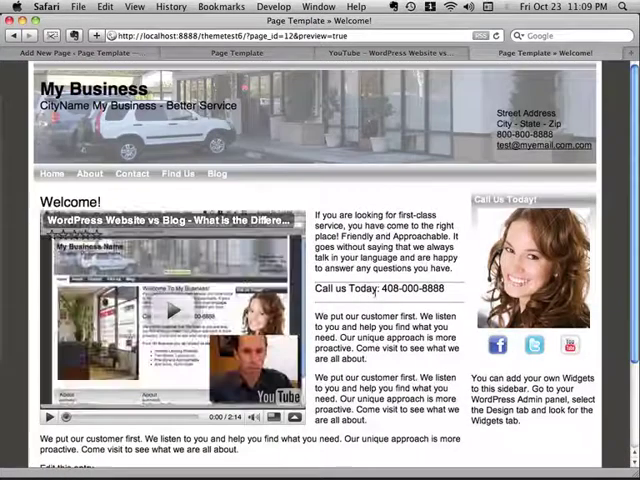
scroll("down", 3)
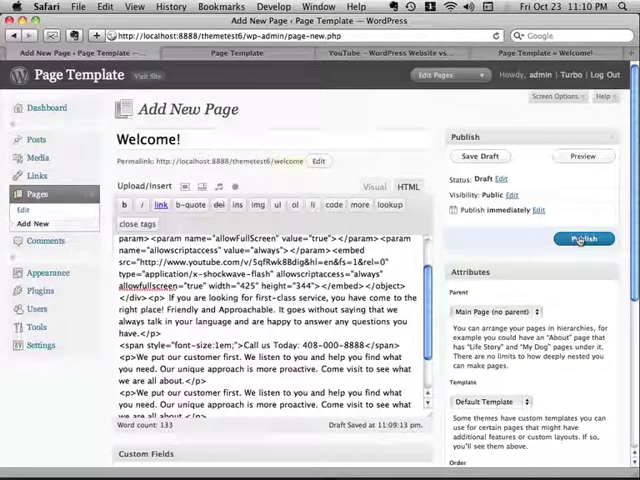
- Publish the Welcome! page and go to the SmallBiz theme's options
left_click(582, 240)
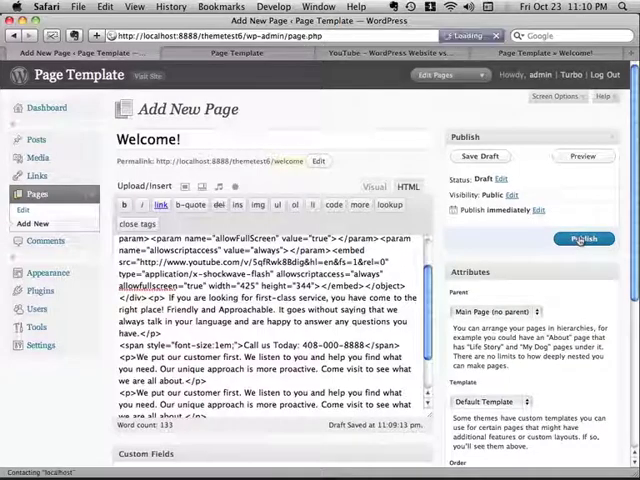
left_click(584, 238)
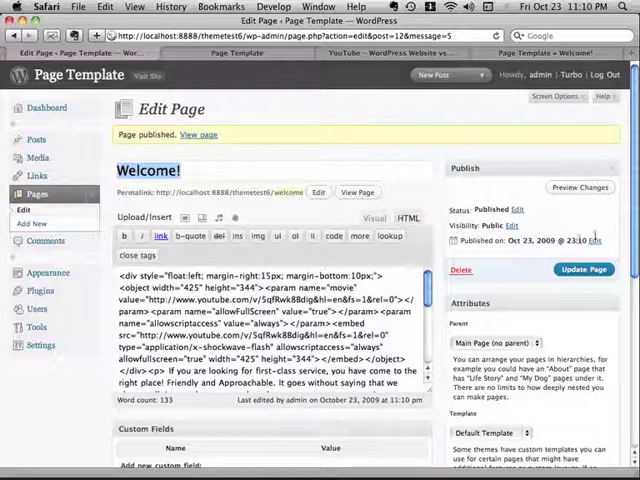
left_click(48, 244)
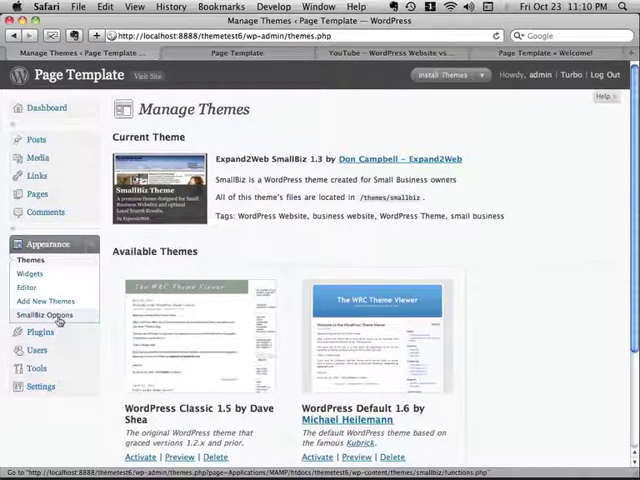
left_click(44, 316)
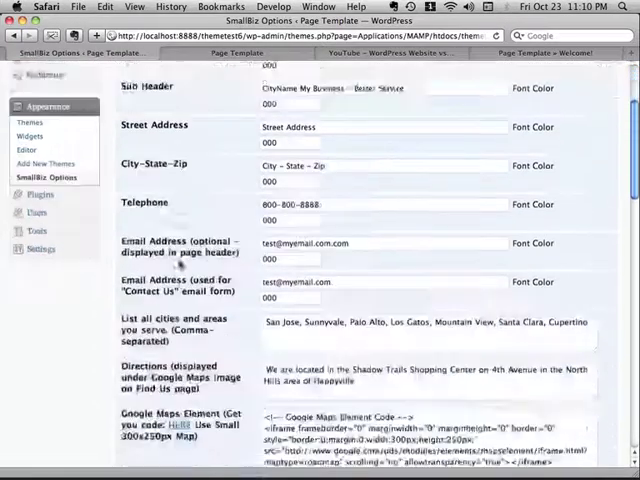
- Mark Welcome! as an omitted page alongside My Cool Page and save the theme options
scroll("down", 3)
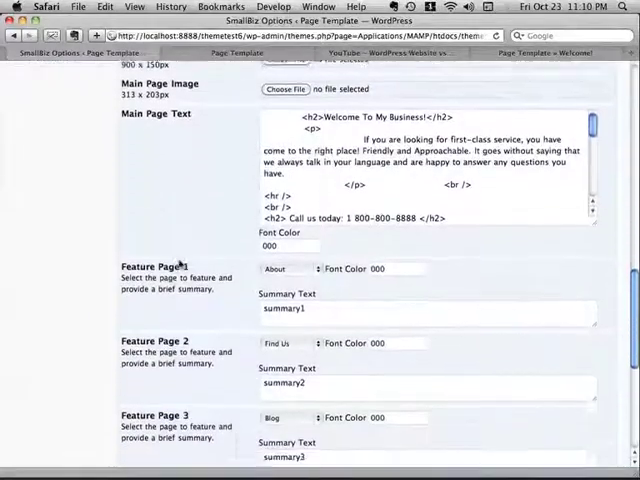
scroll("down", 3)
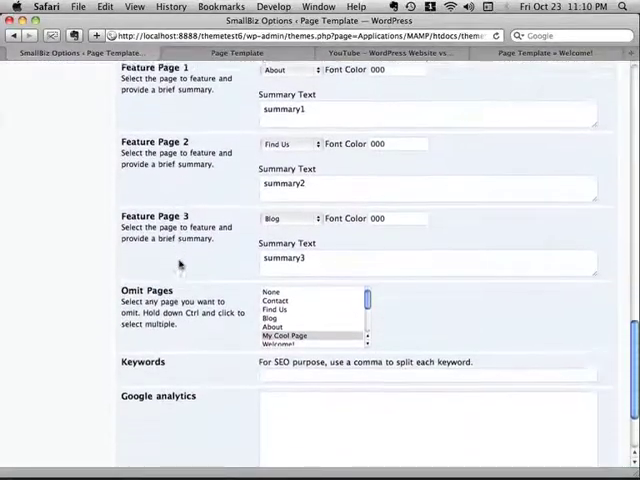
scroll("down", 3)
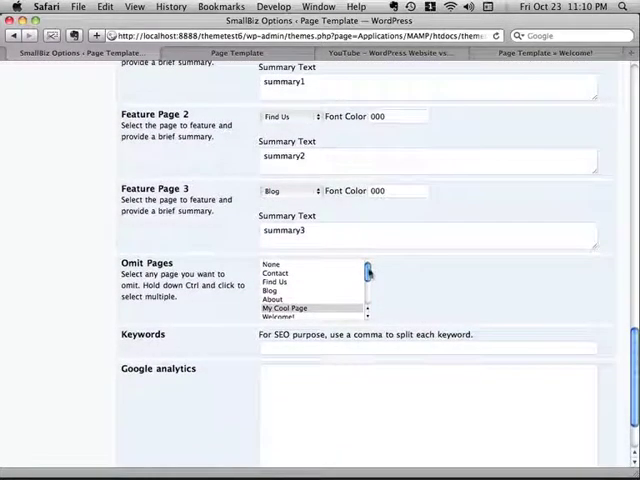
left_click(286, 300)
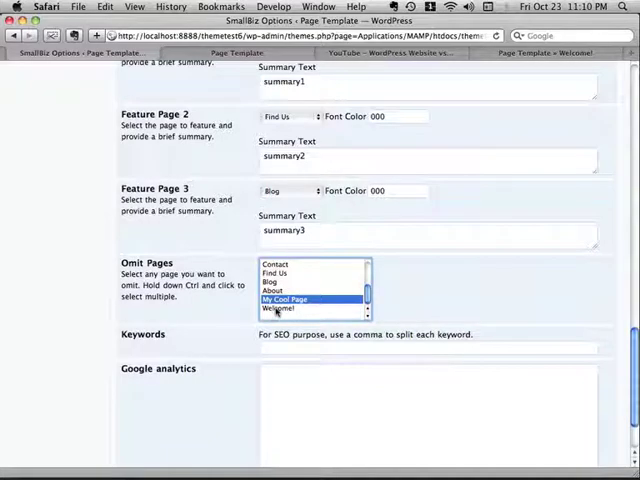
left_click(288, 308)
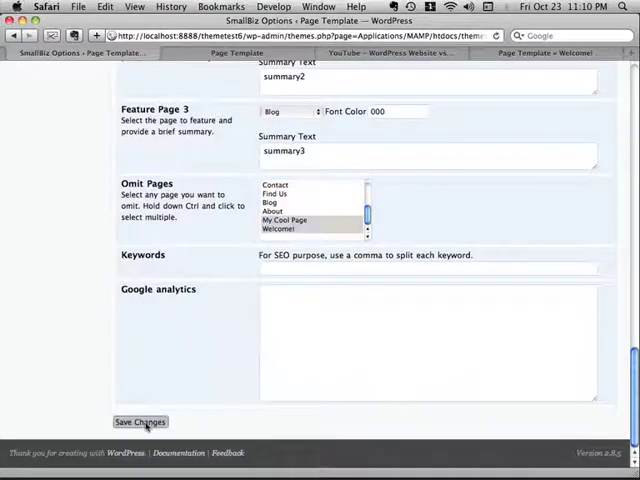
left_click(140, 420)
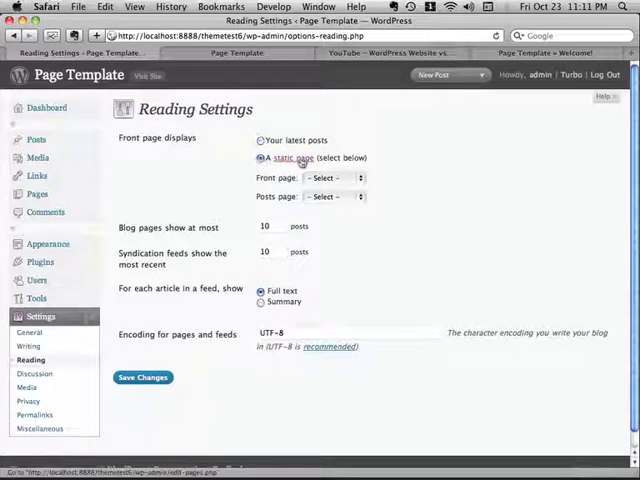
- Choose Welcome! as the static front page in Reading Settings and save
left_click(332, 176)
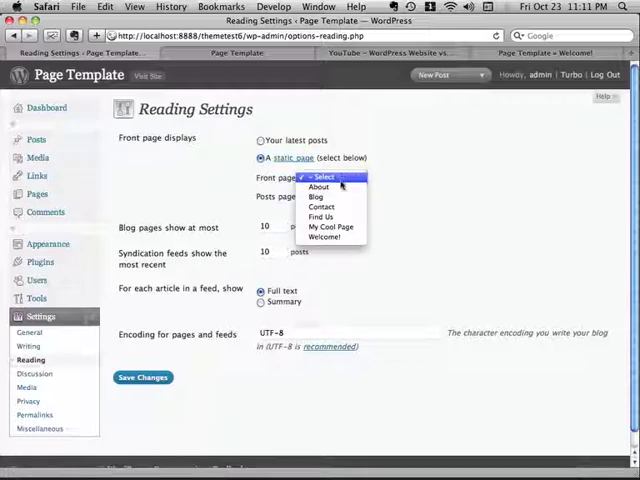
left_click(324, 236)
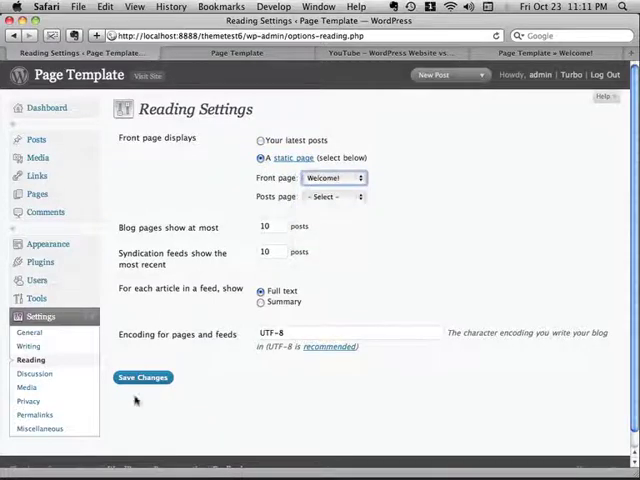
left_click(142, 376)
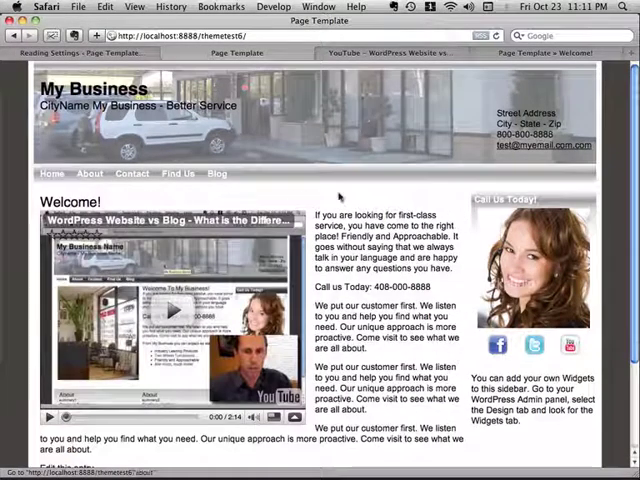
- Scroll through the live front page showing Welcome! with its wrapped video and lower sections
scroll("down", 3)
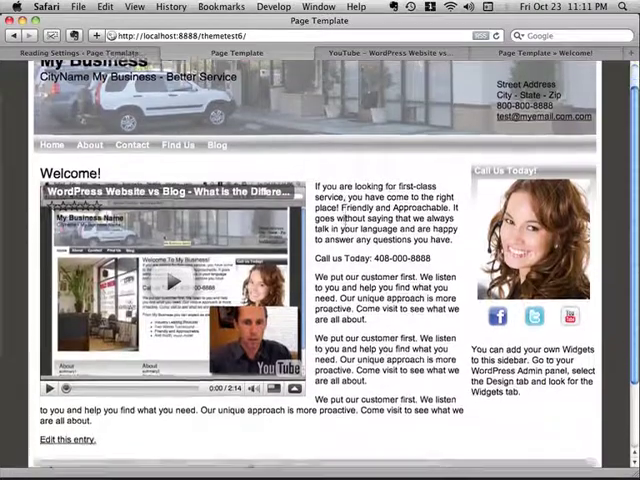
scroll("down", 3)
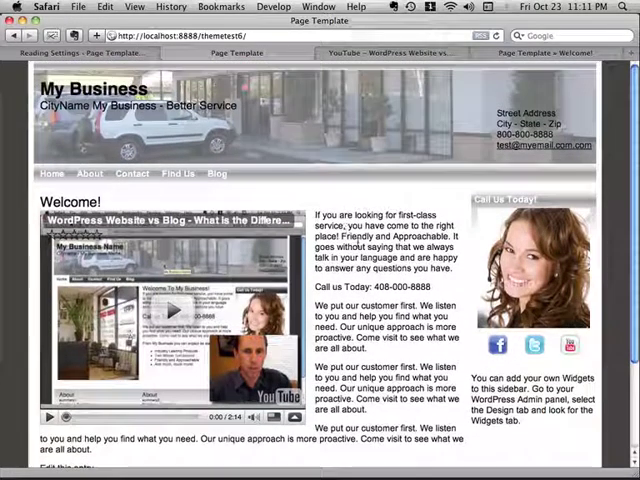
scroll("down", 3)
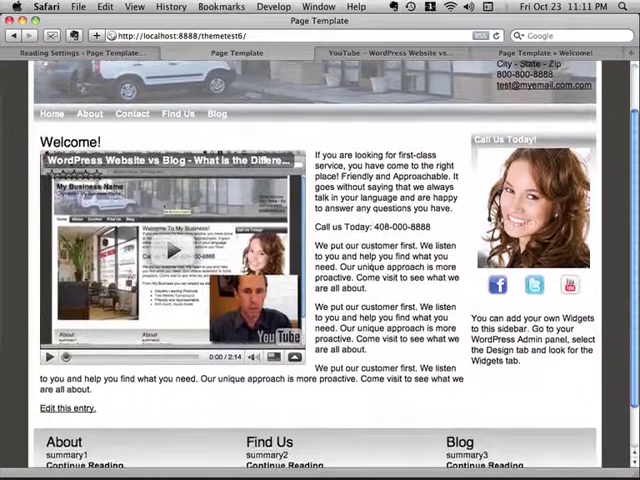
scroll("down", 3)
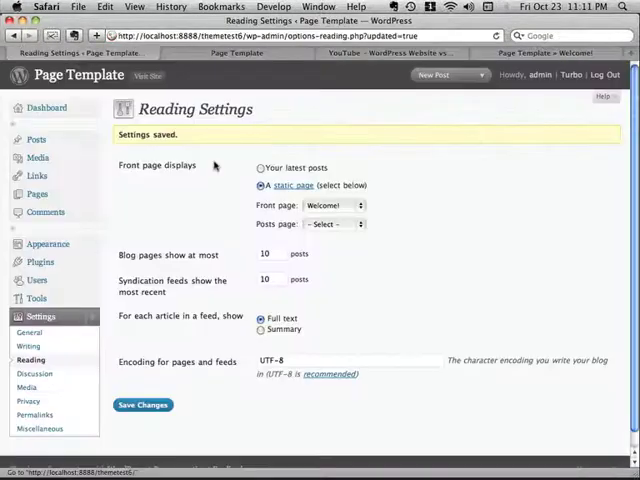
- Reopen the Welcome! page from Pages and review its content in the Visual editor
left_click(36, 194)
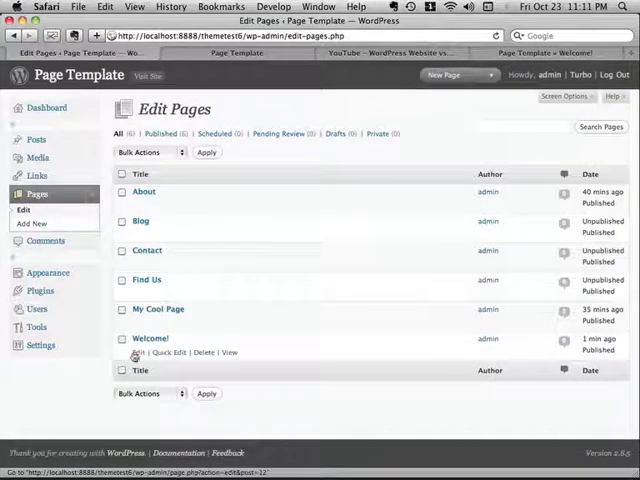
left_click(140, 352)
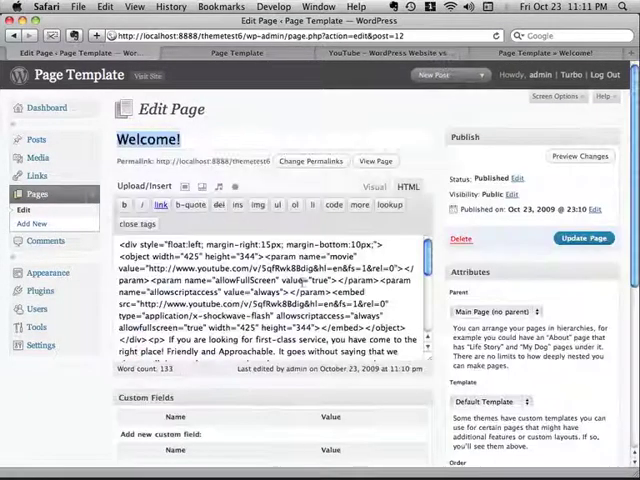
left_click(374, 186)
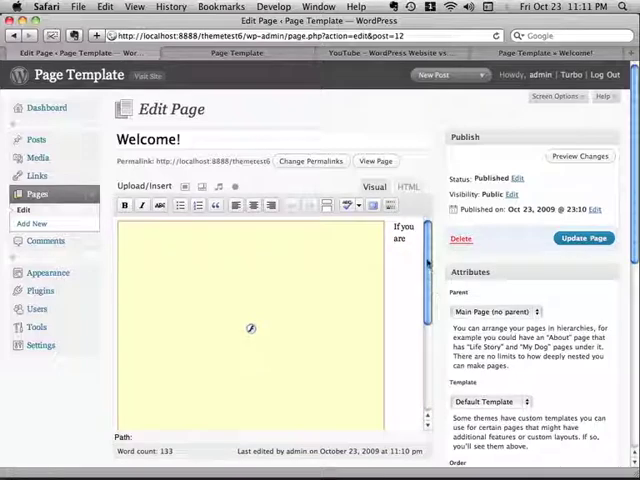
scroll("down", 3)
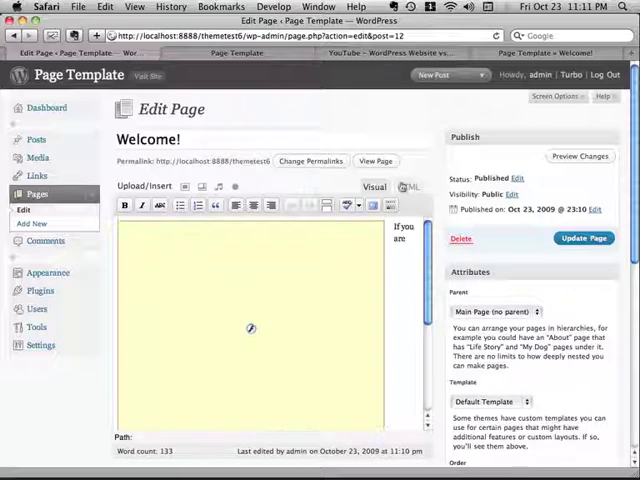
- Return to the live front page and scroll through the video, wrapped text and sidebar
left_click(408, 188)
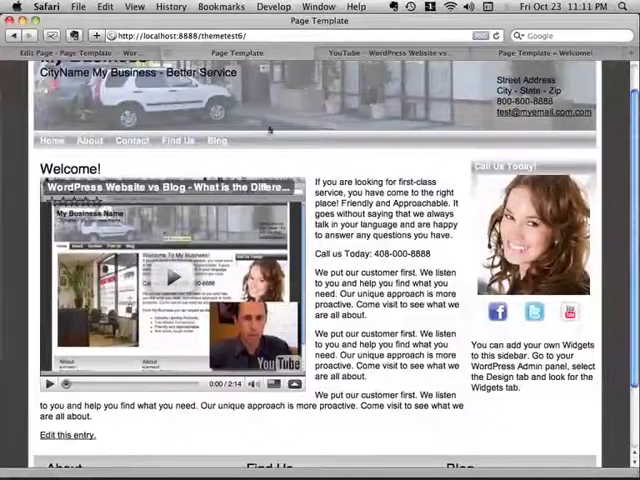
scroll("down", 3)
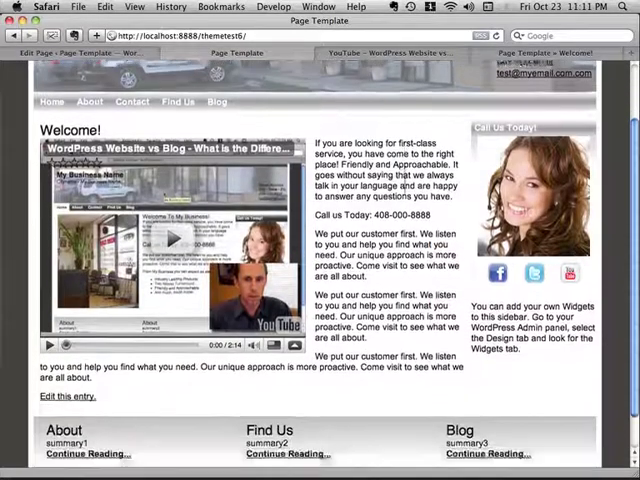
scroll("down", 3)
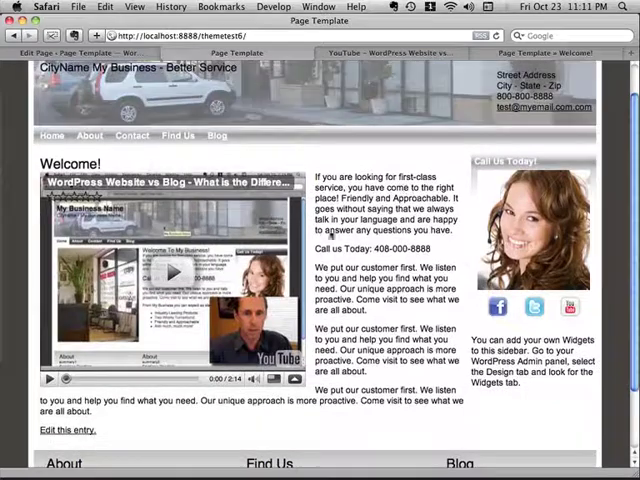